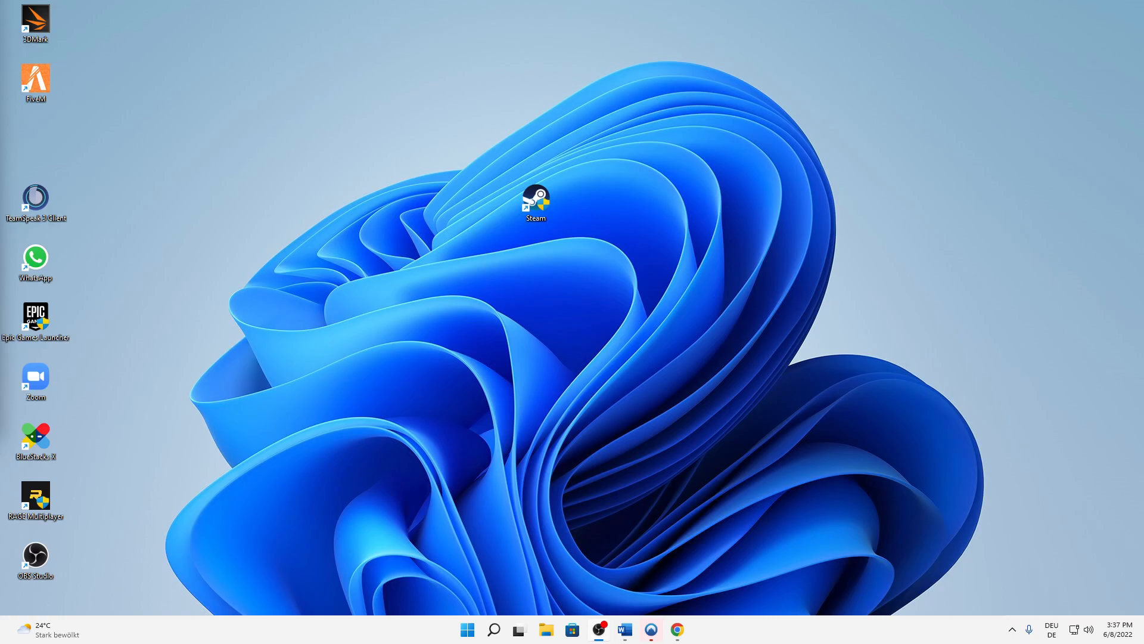
mouse_move(483, 155)
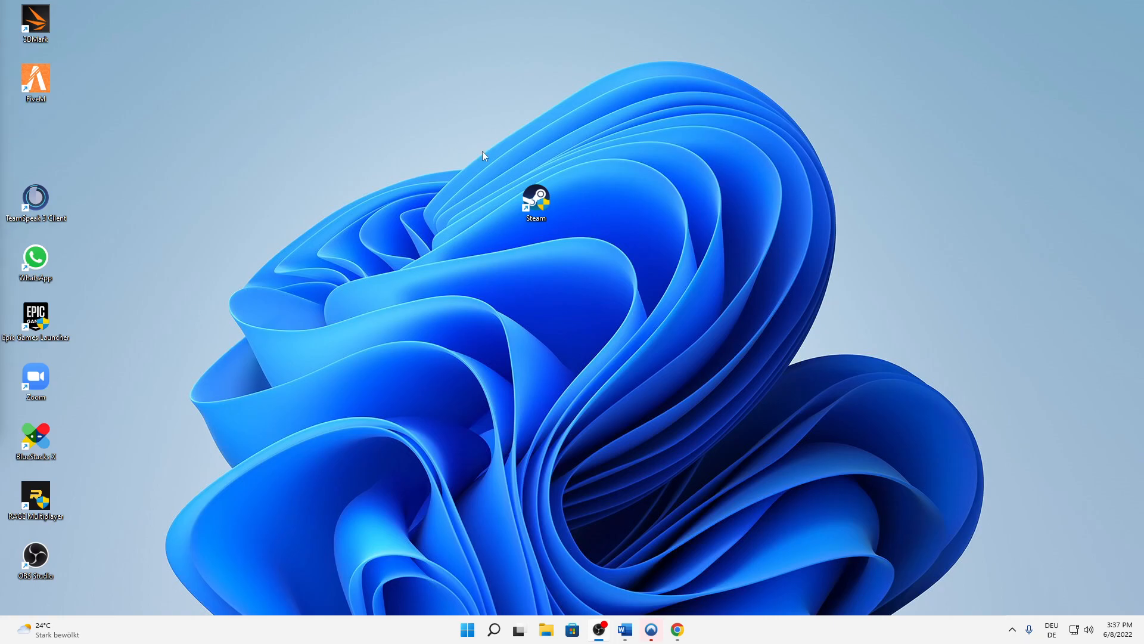
Launch Steam from the desktop shortcut and show the Games menu commands
click(536, 200)
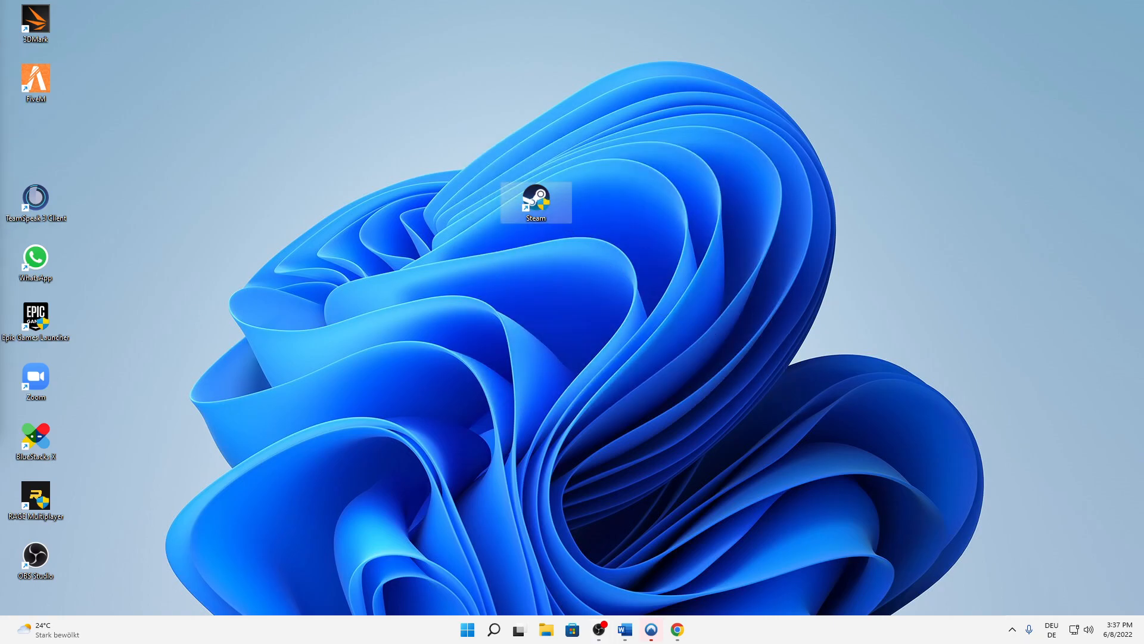
double_click(535, 200)
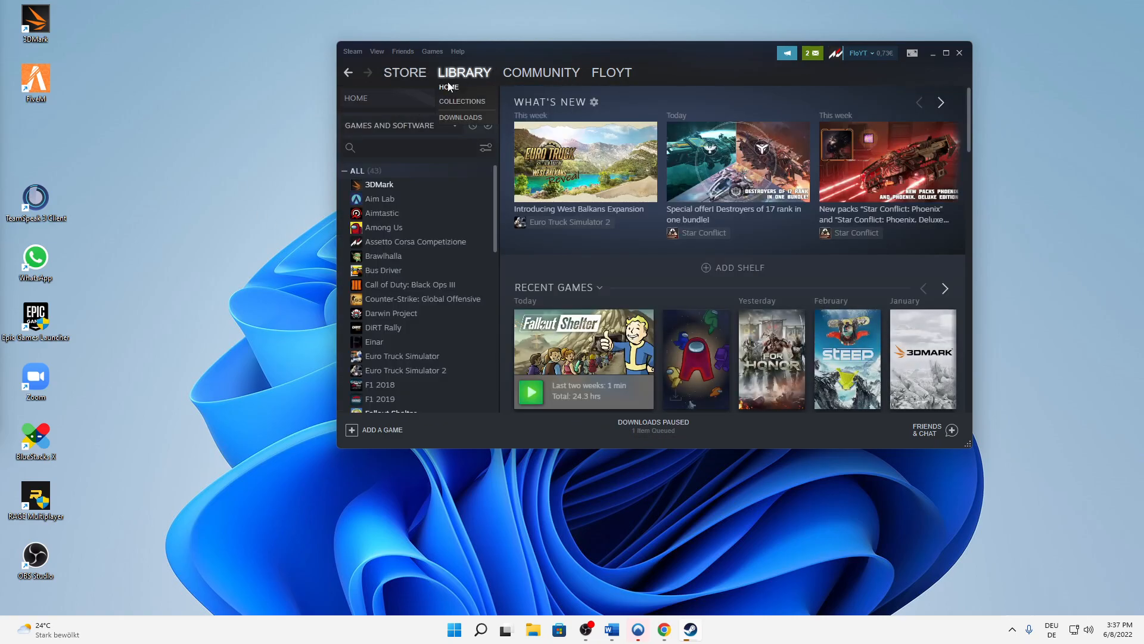
click(433, 51)
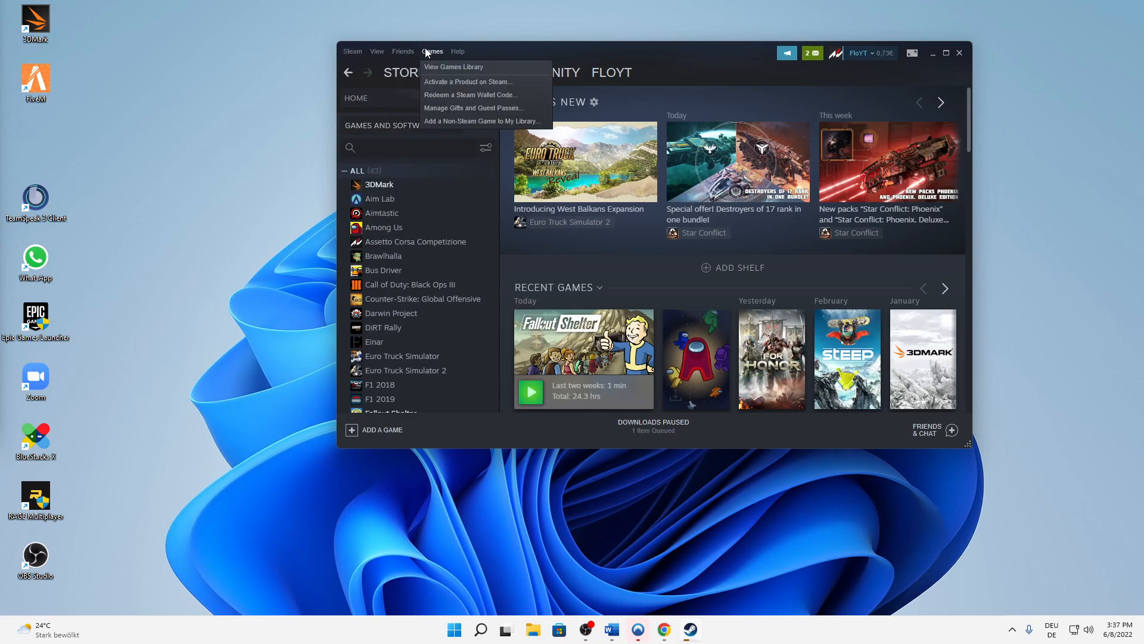
mouse_move(441, 56)
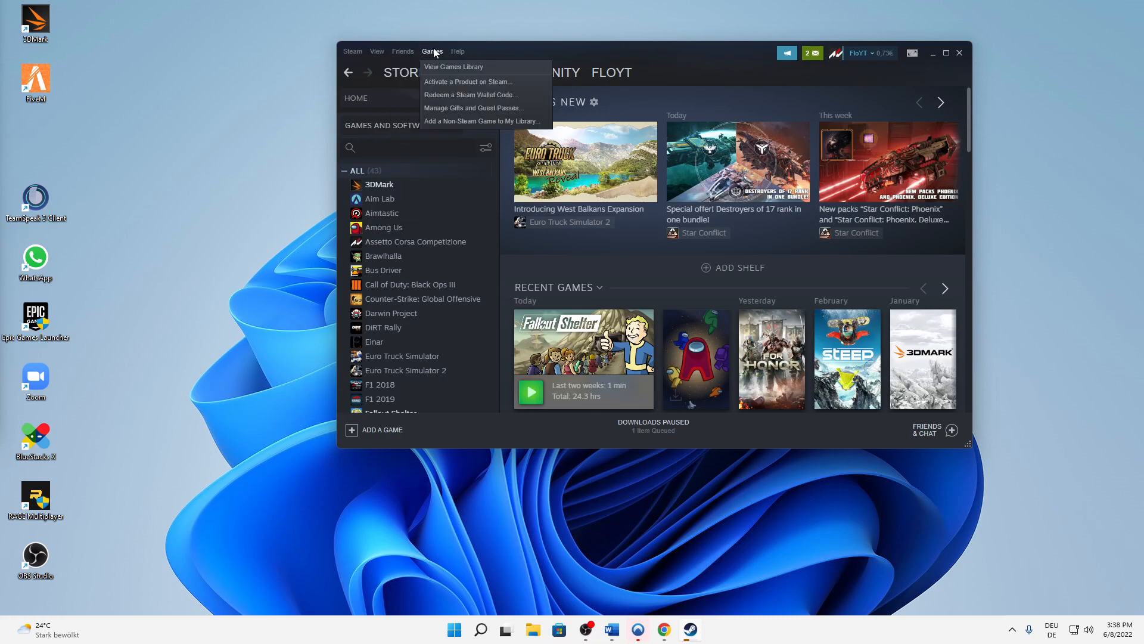
mouse_move(448, 97)
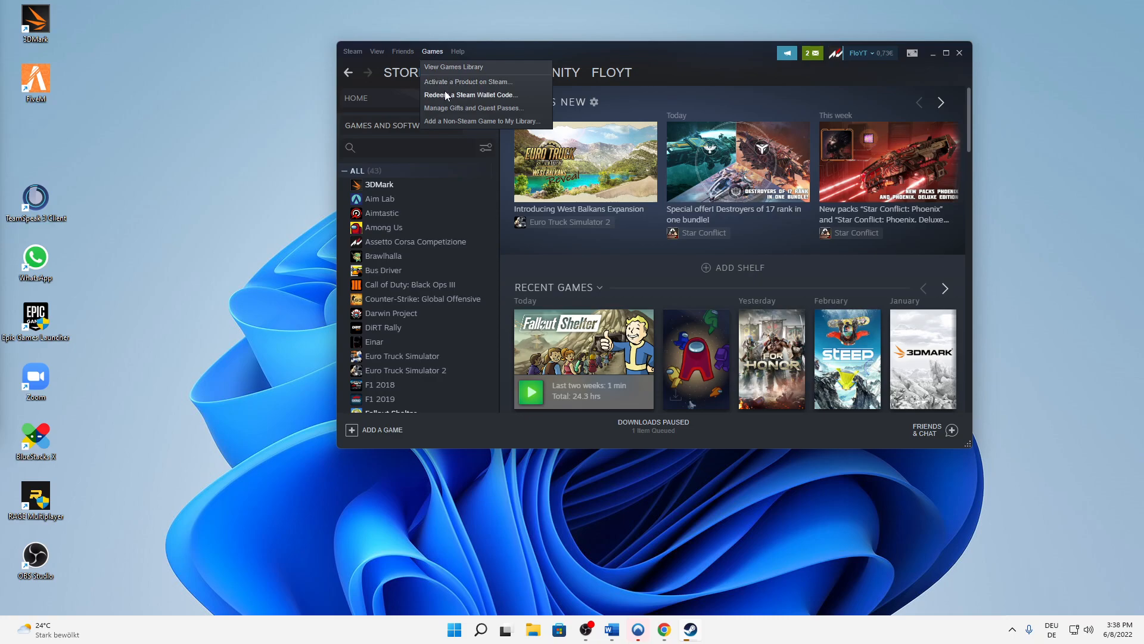
mouse_move(478, 99)
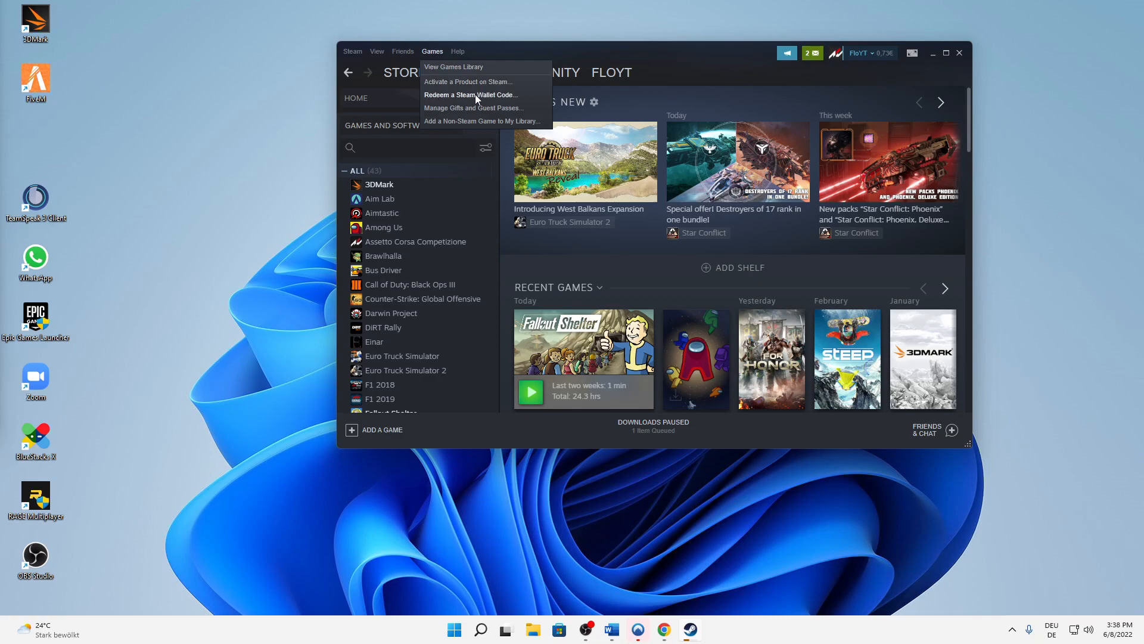
Go to Redeem a Steam Wallet Code and focus the Steam Wallet Code field
click(476, 94)
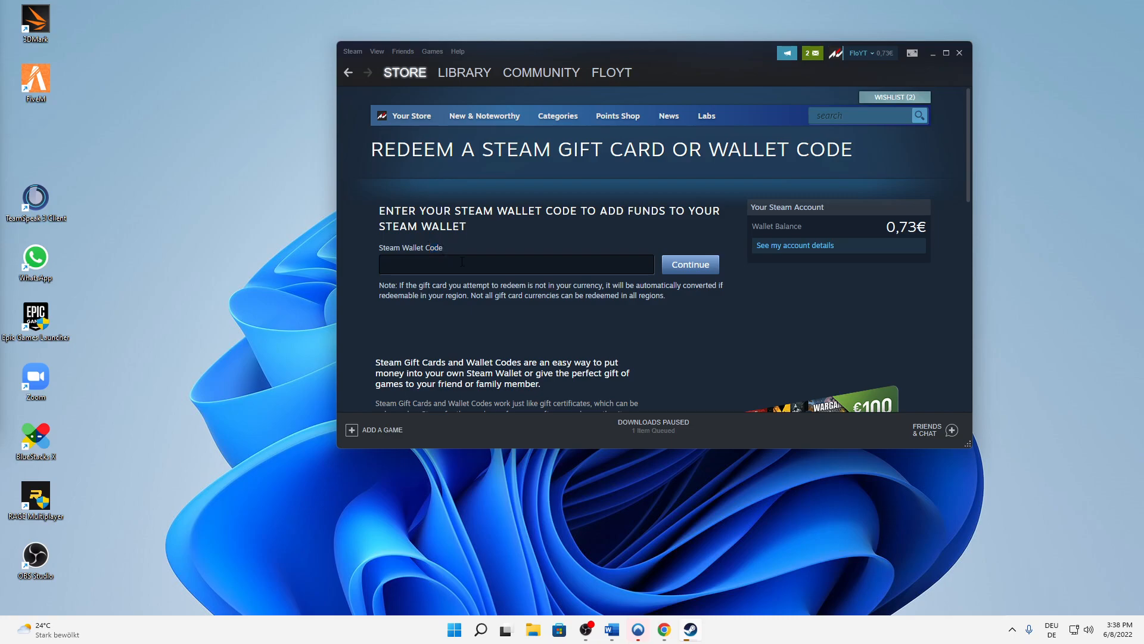
click(517, 264)
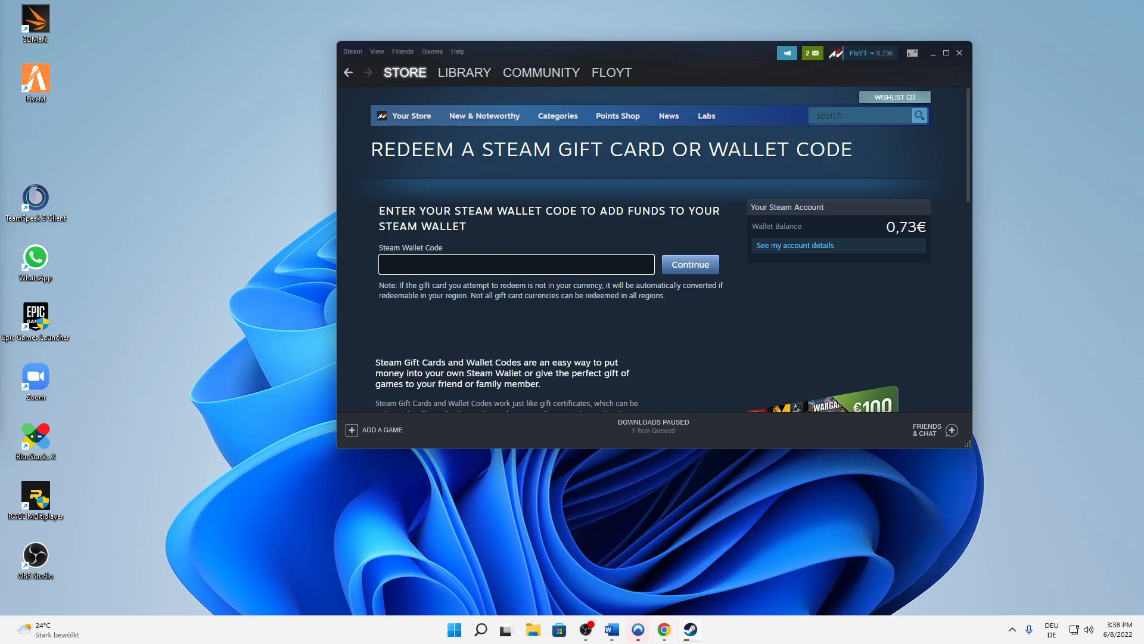
click(516, 264)
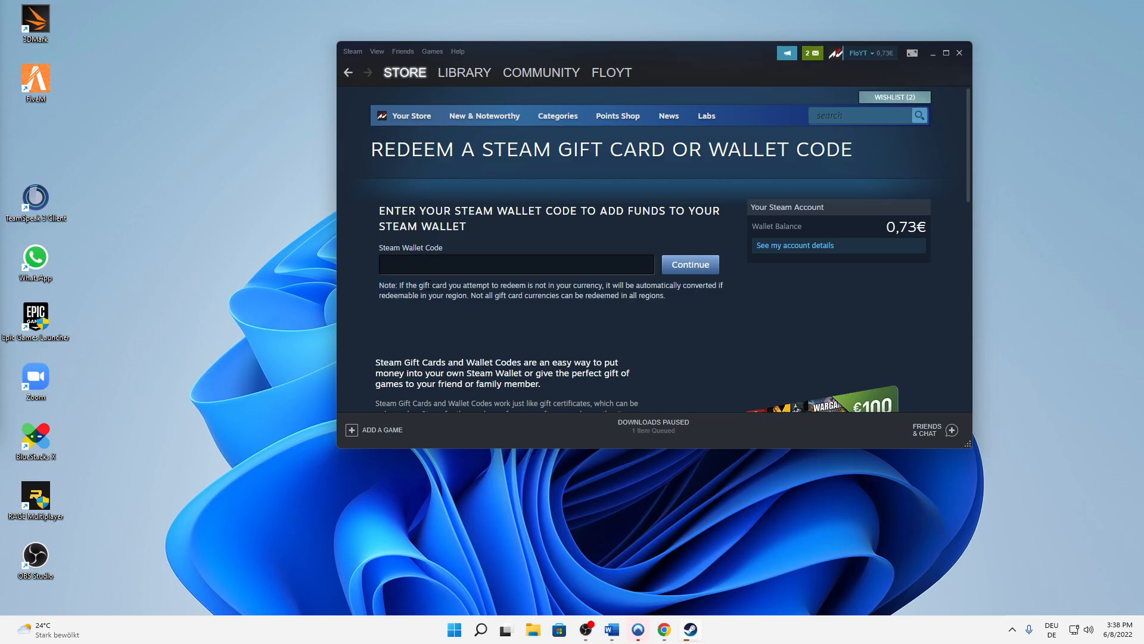
mouse_move(551, 297)
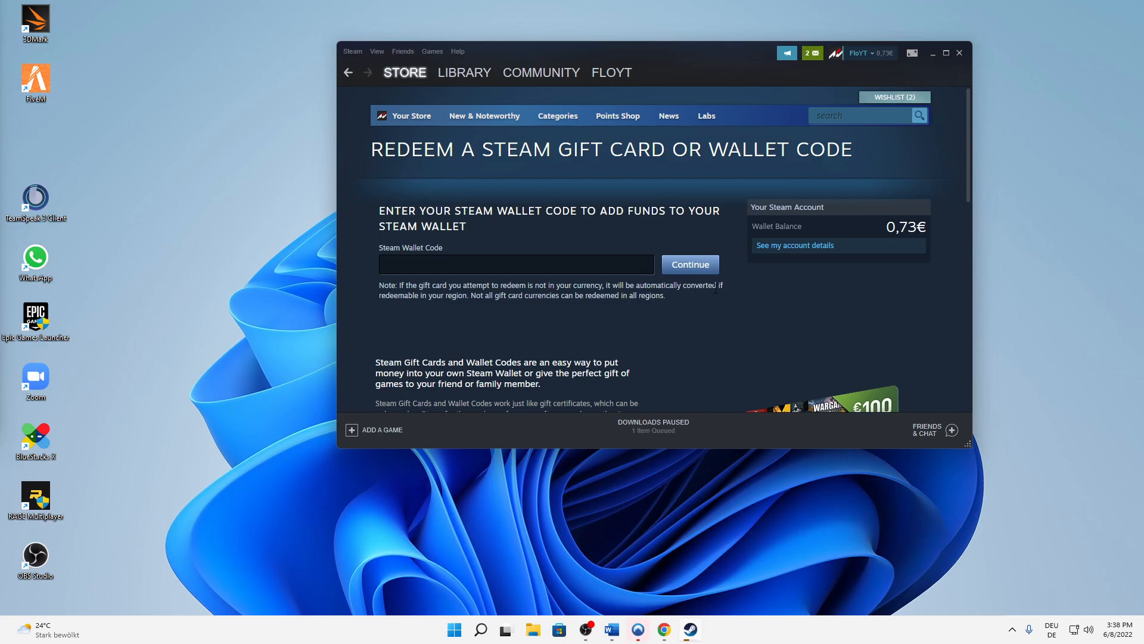
scroll(down, 3)
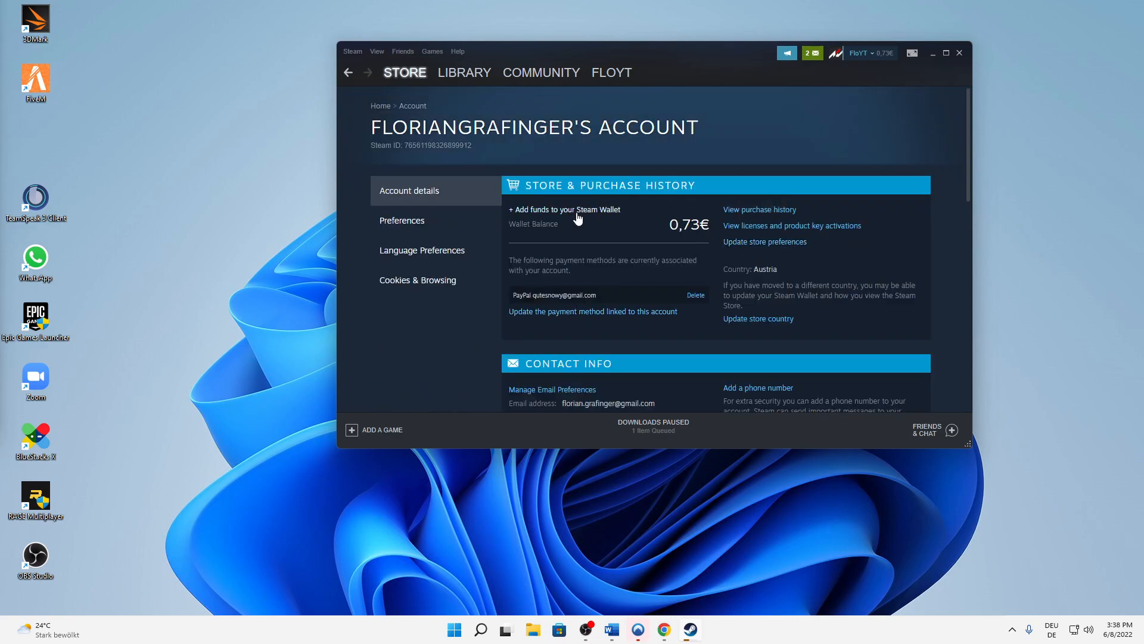
mouse_move(569, 213)
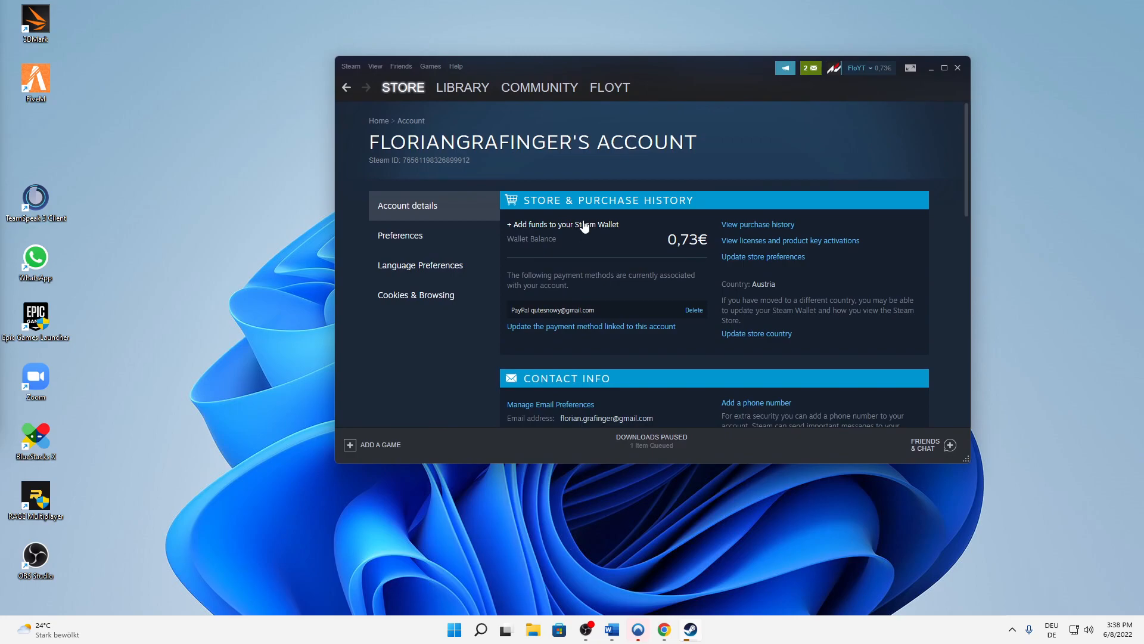
mouse_move(570, 231)
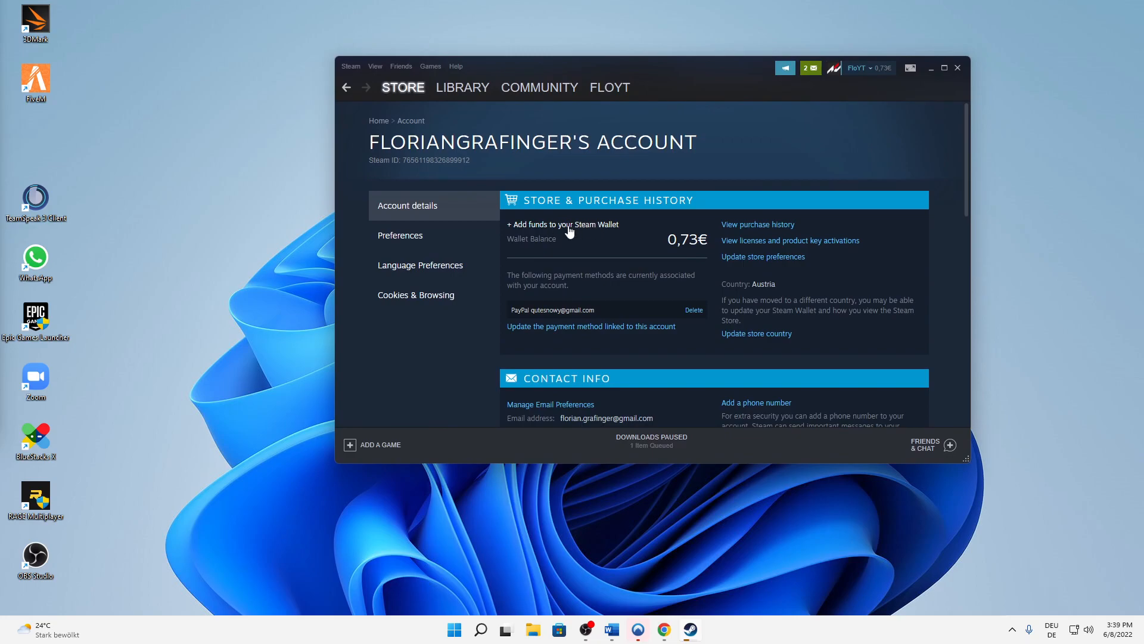
Open the Add funds to your Steam Wallet page from the account details
click(566, 225)
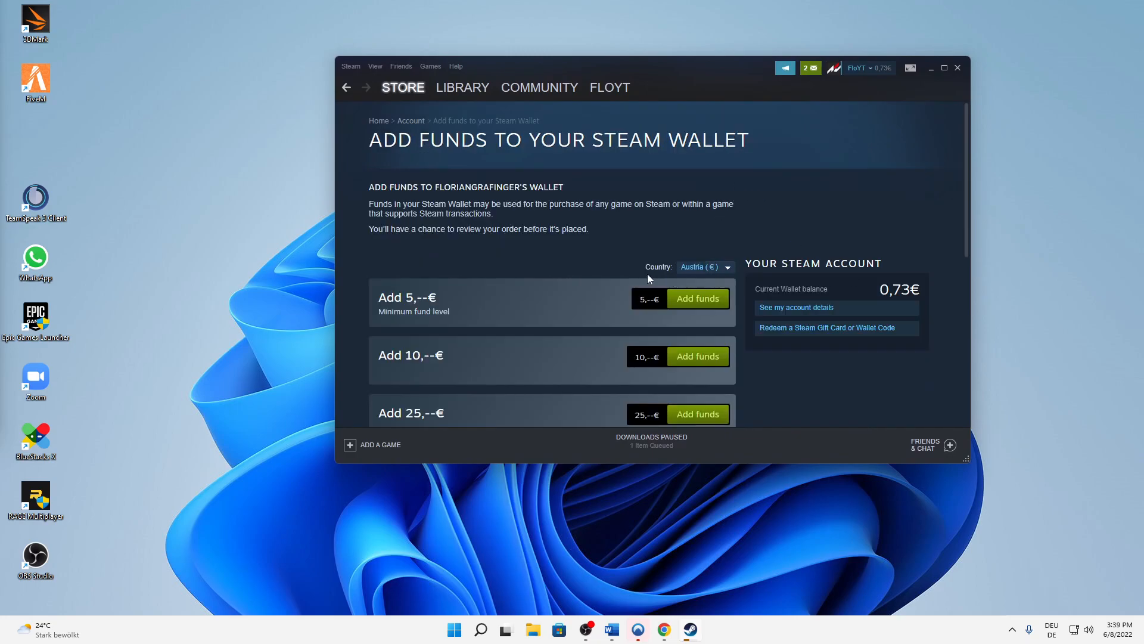
scroll(down, 3)
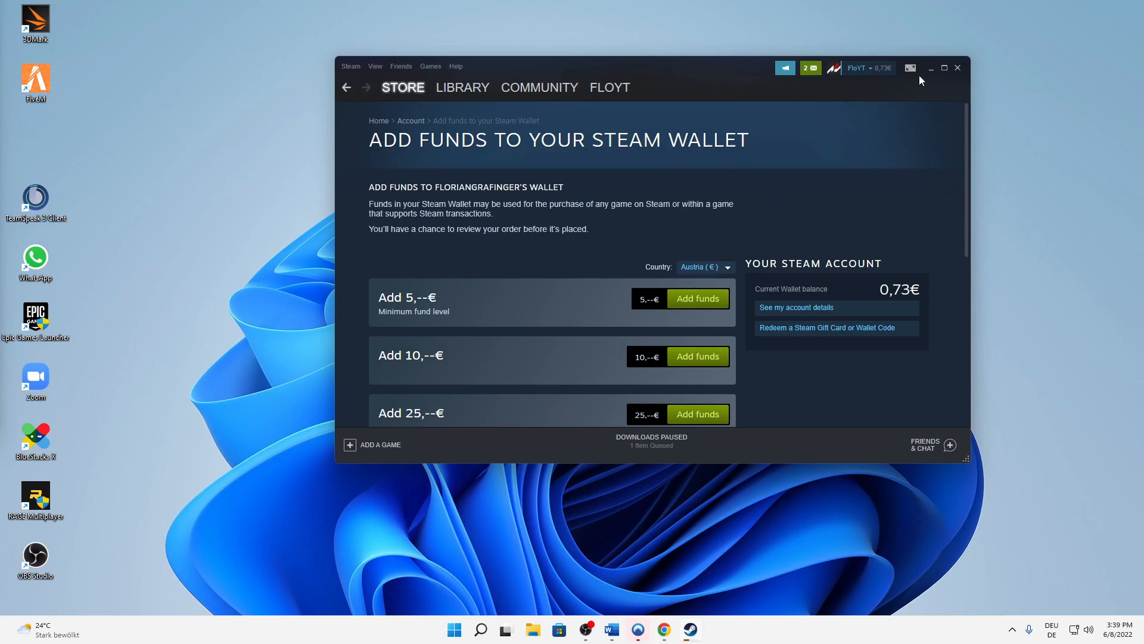
mouse_move(932, 71)
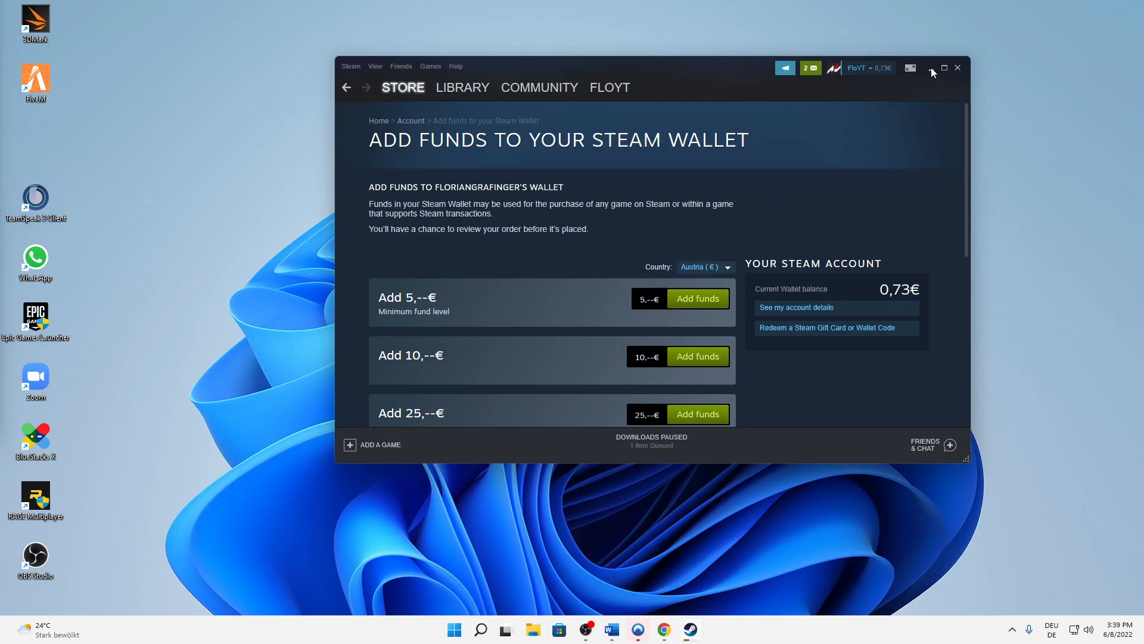